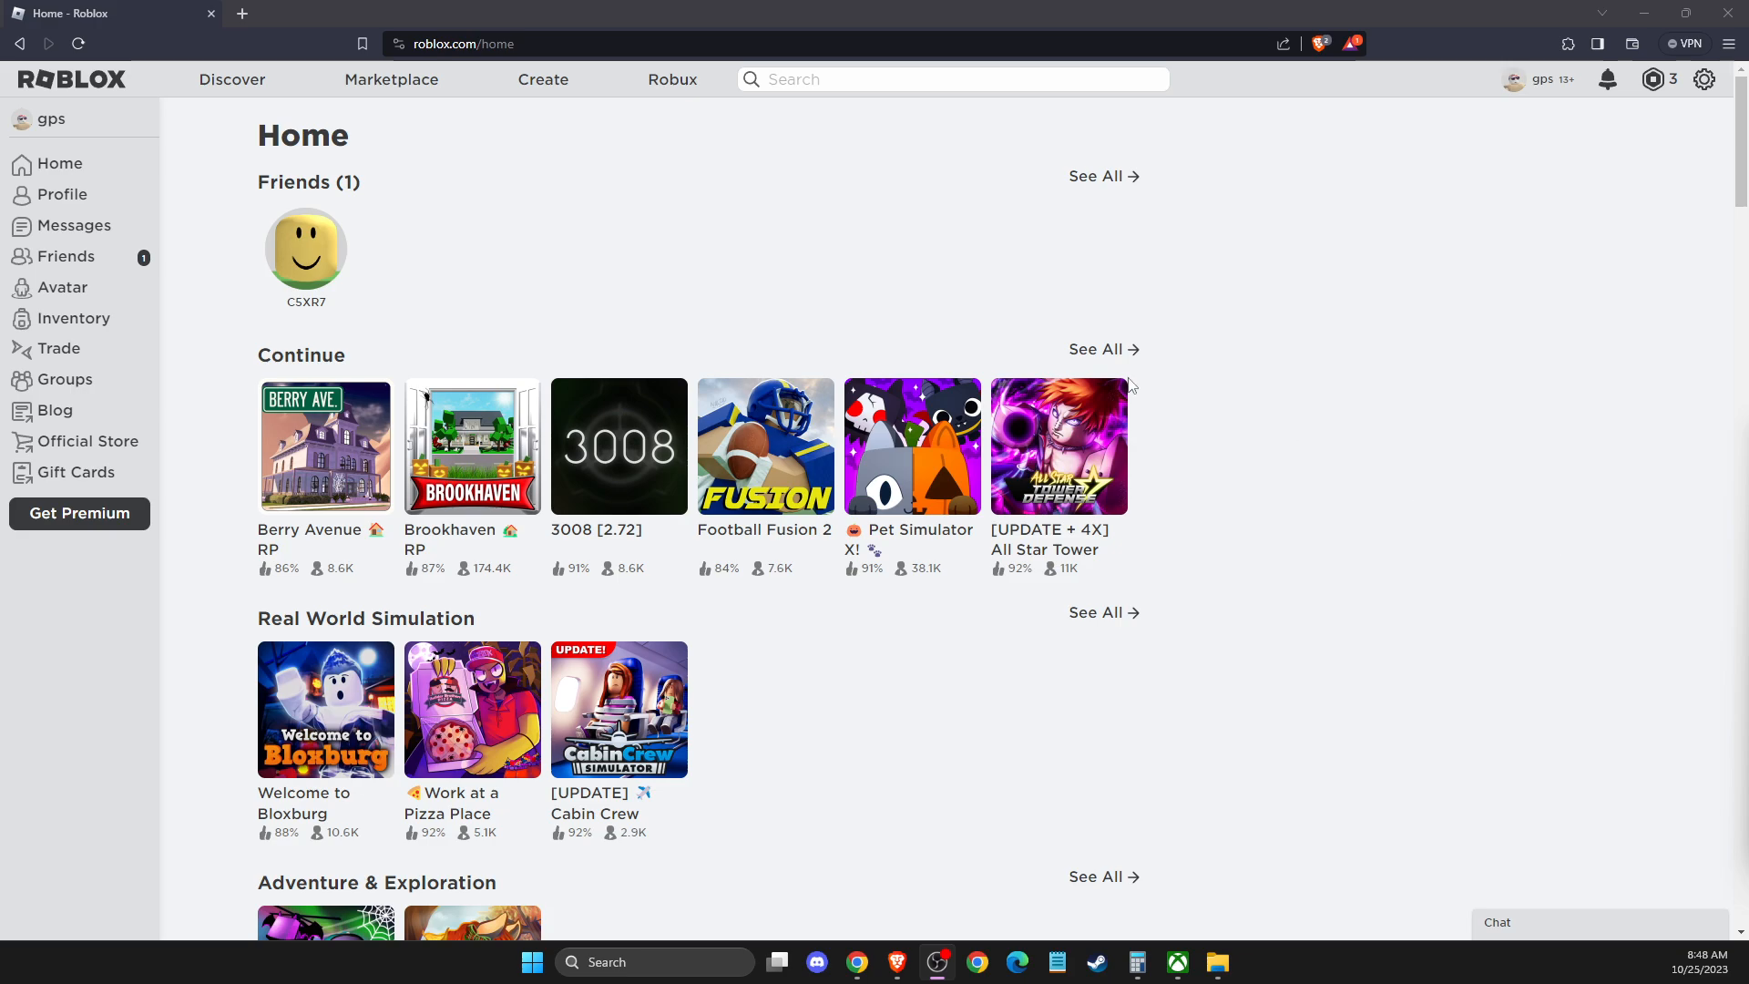
mouse_move(1357, 185)
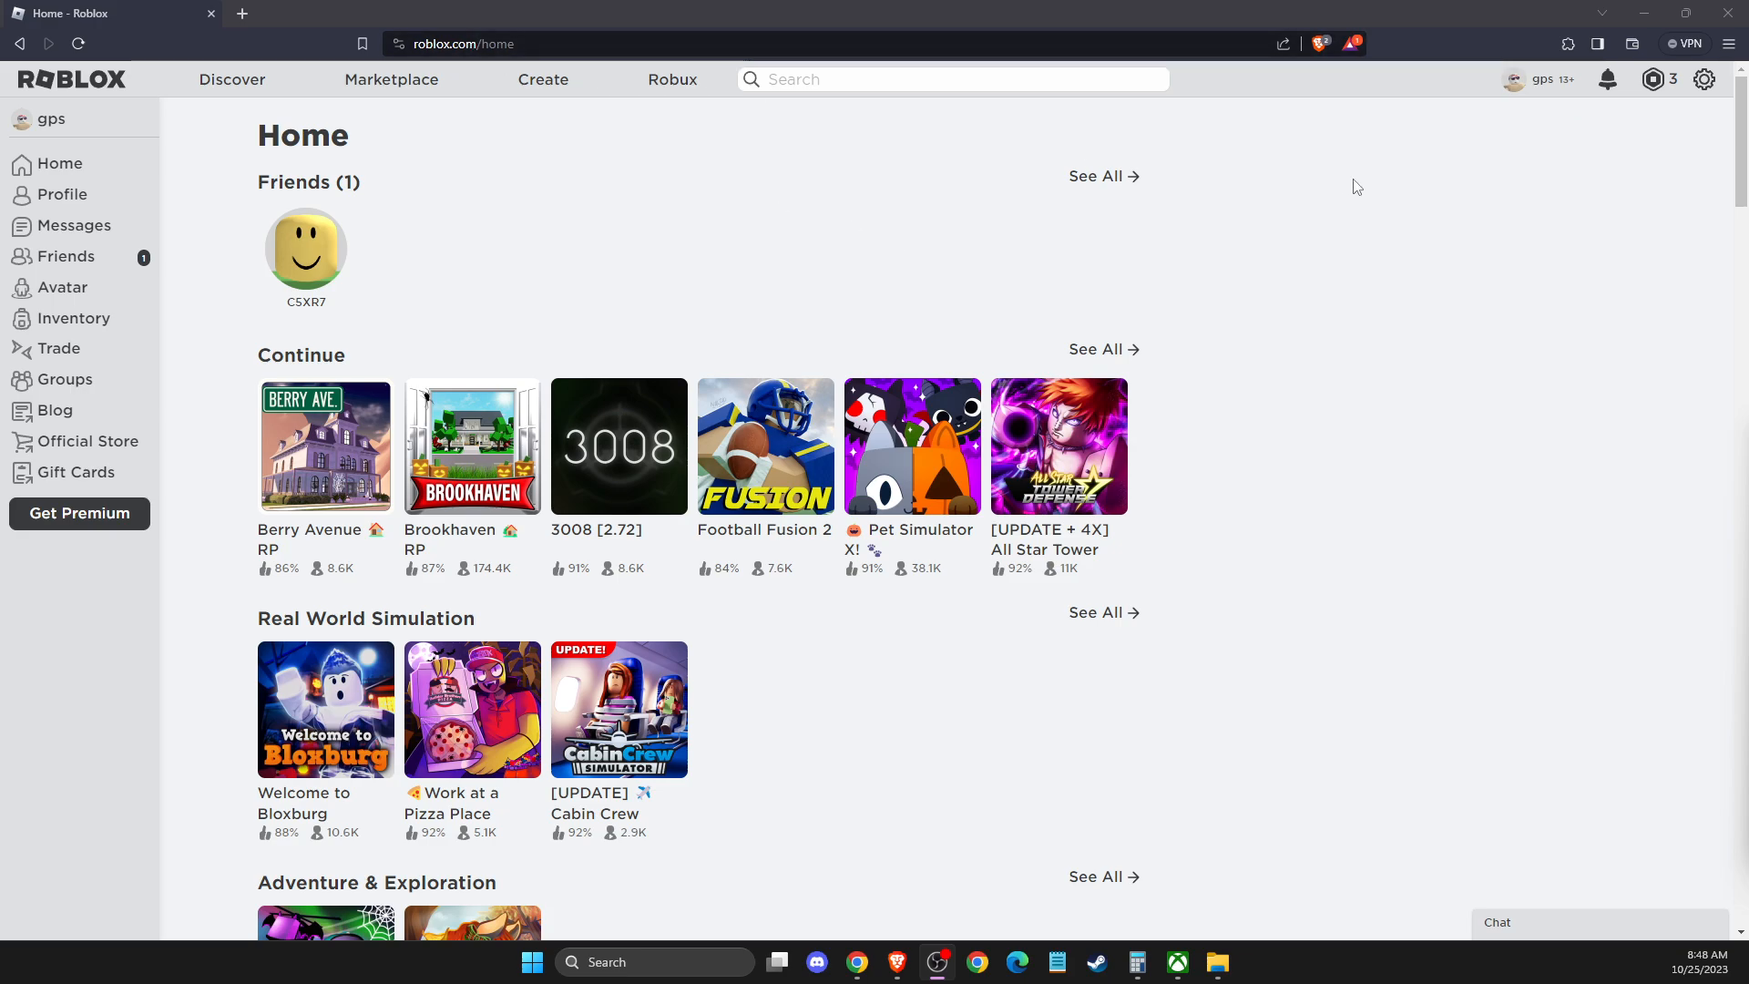
mouse_move(1437, 258)
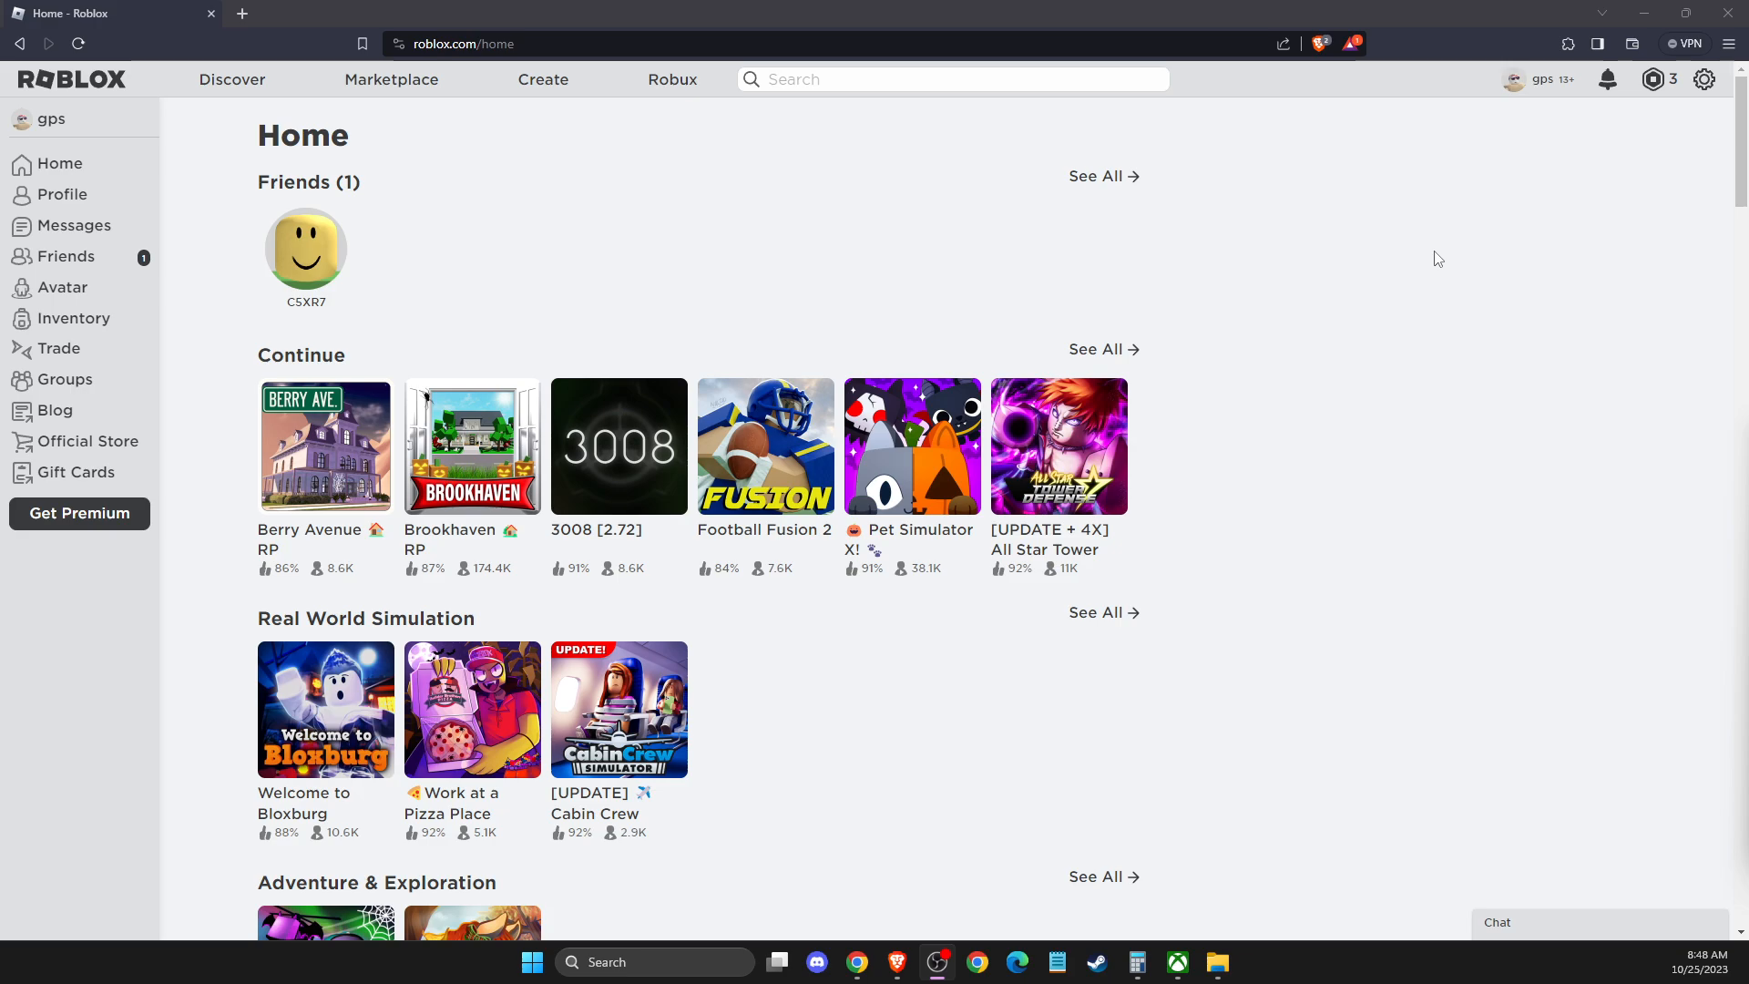
mouse_move(871, 157)
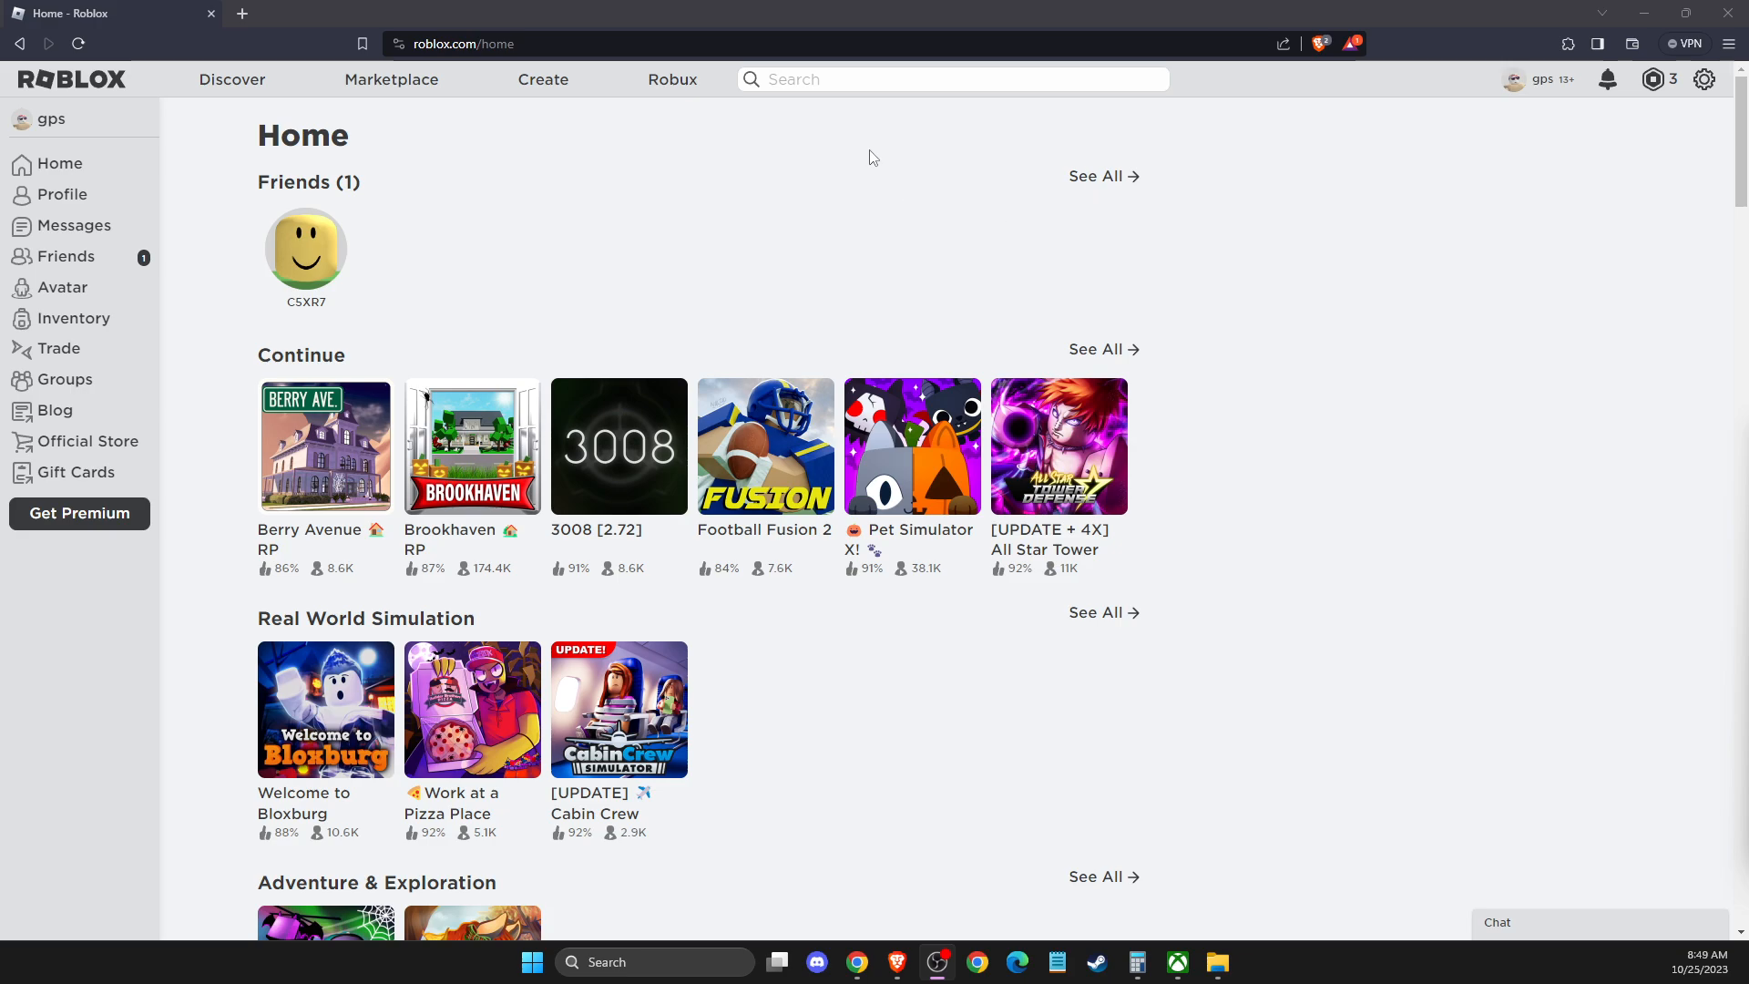
mouse_move(1723, 119)
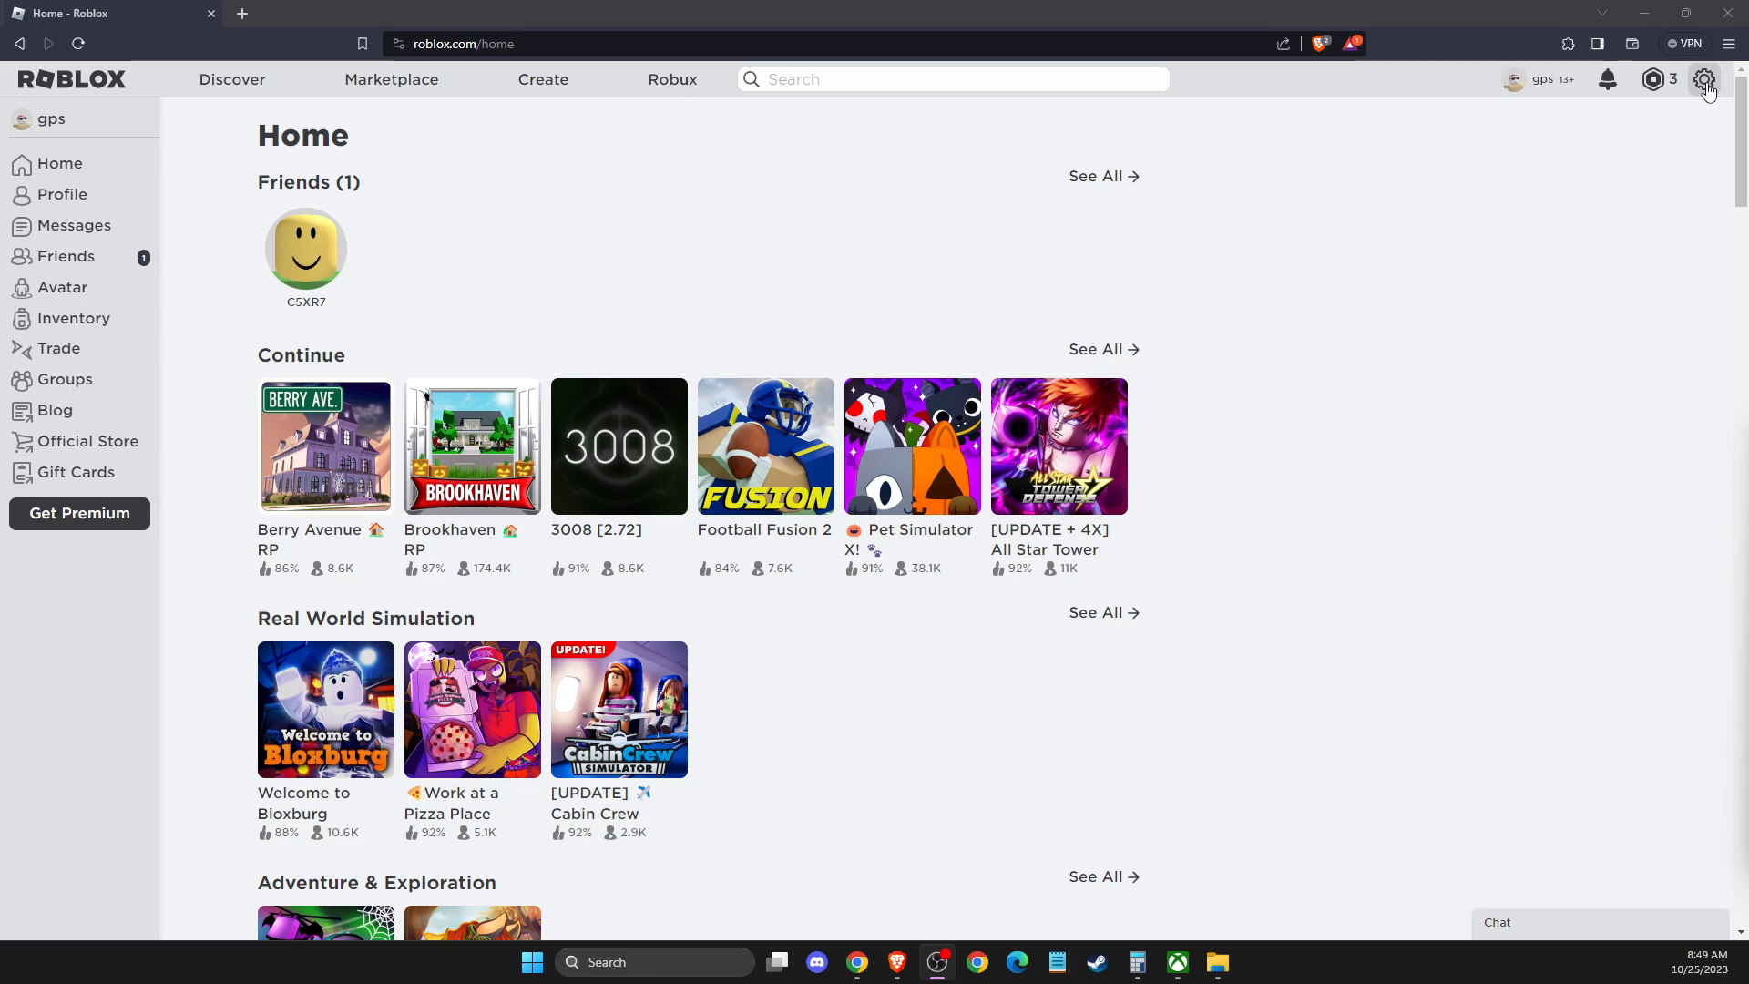
Step: Open My Settings from the top-right gear icon to view Account Info
left_click(1703, 79)
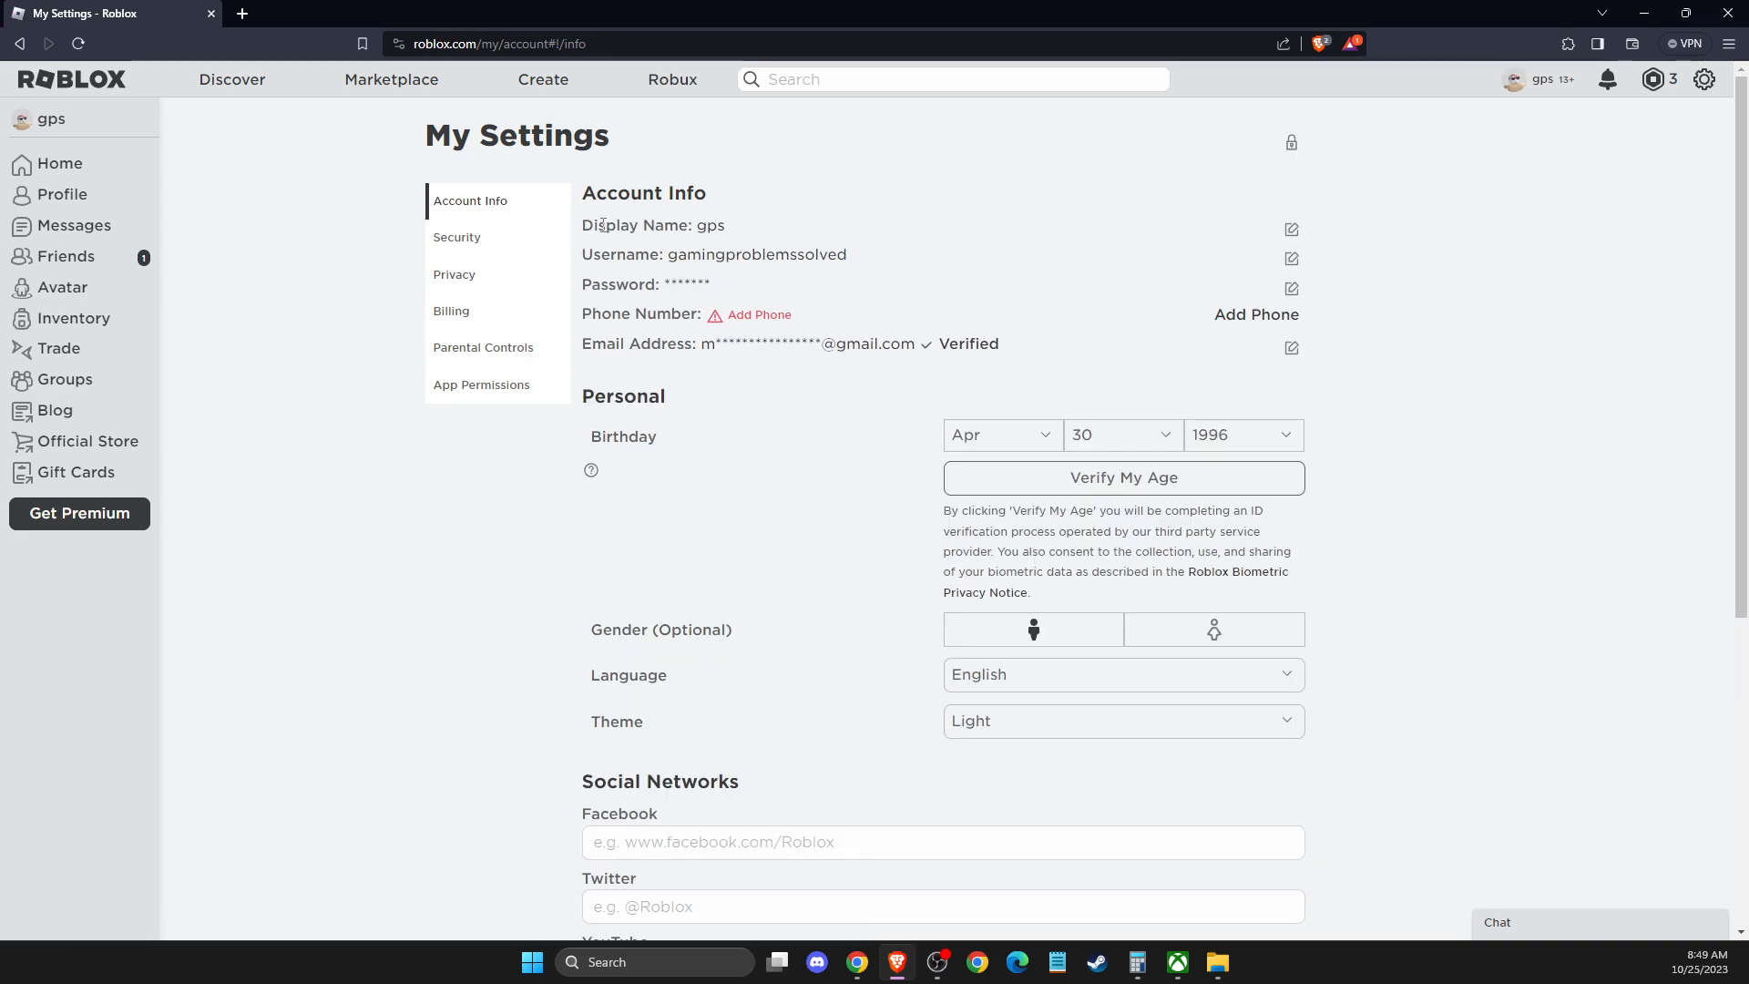
mouse_move(904, 243)
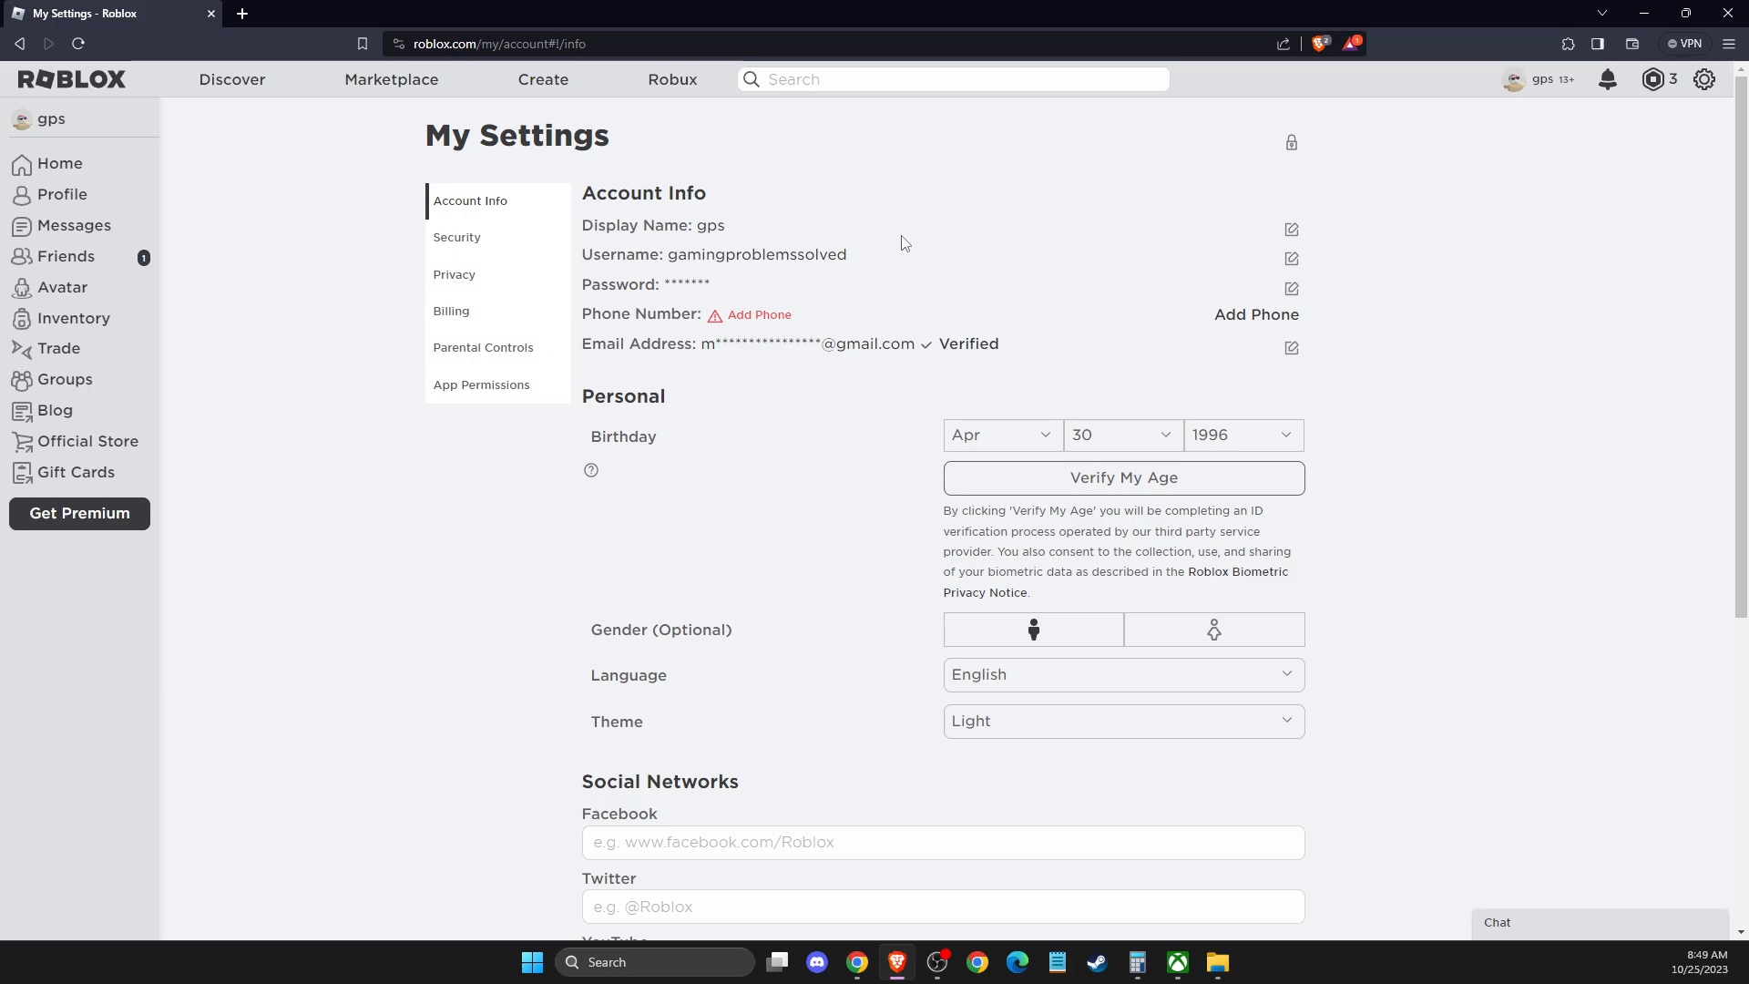
mouse_move(1292, 229)
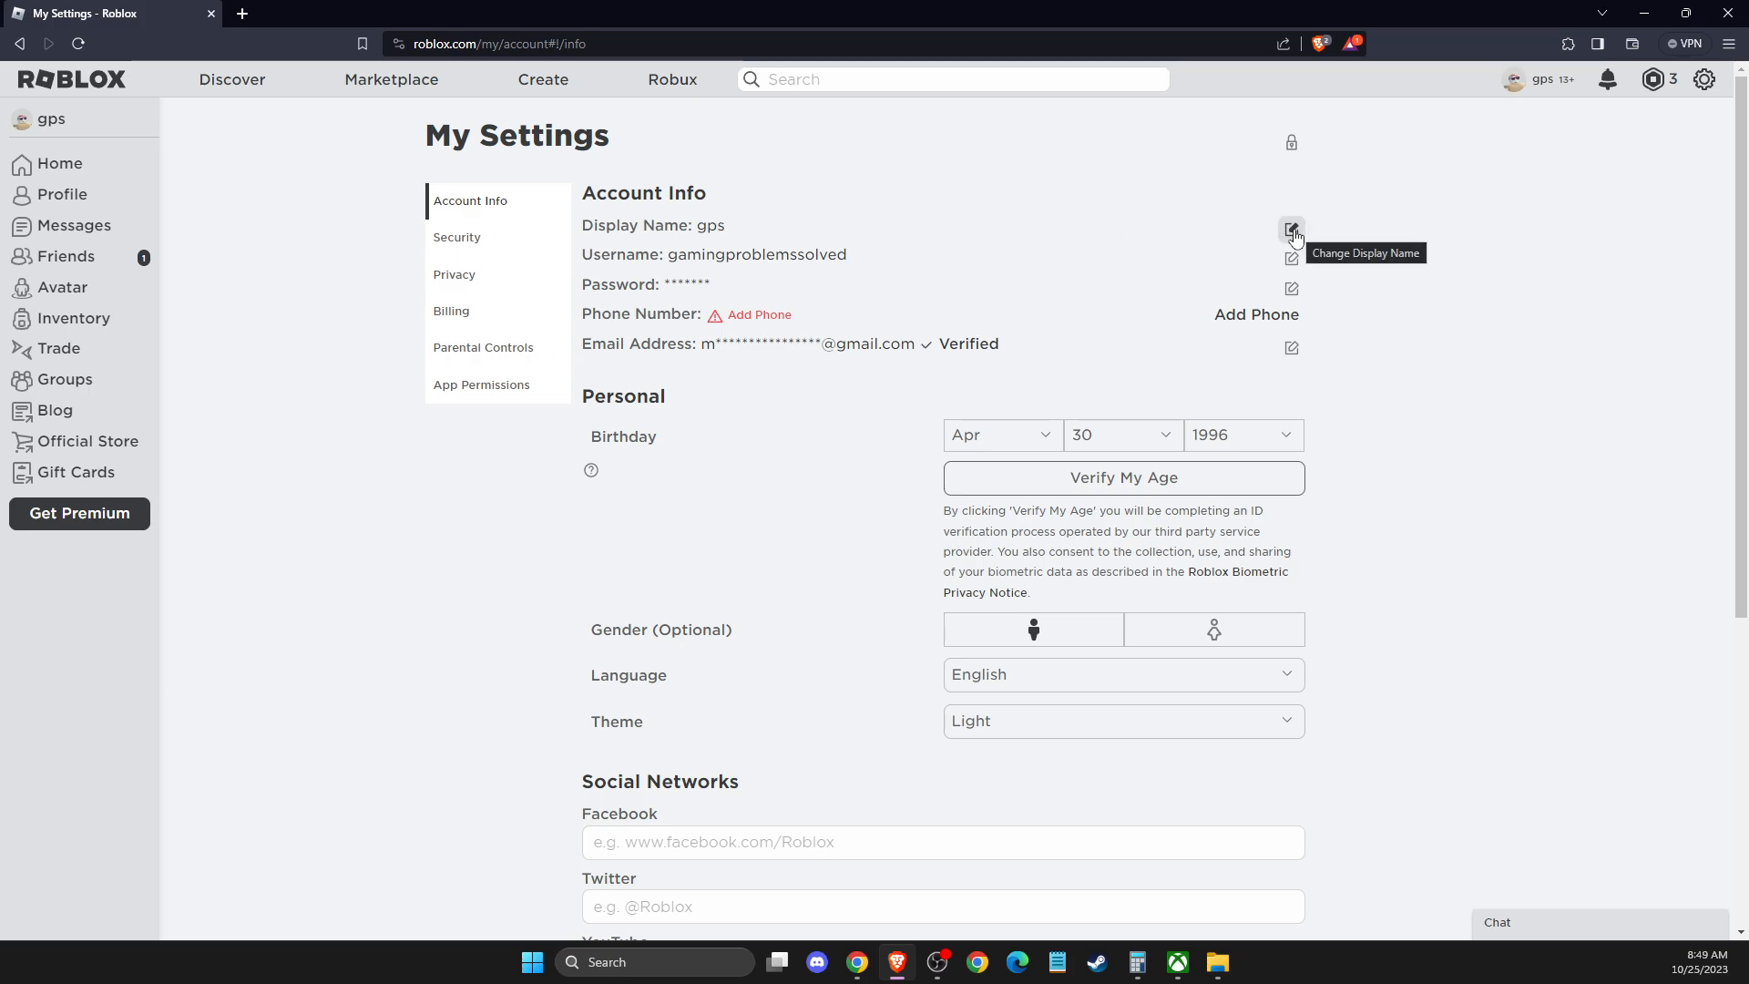
Step: Open the Change Display Name dialog for the display name gps
left_click(1292, 229)
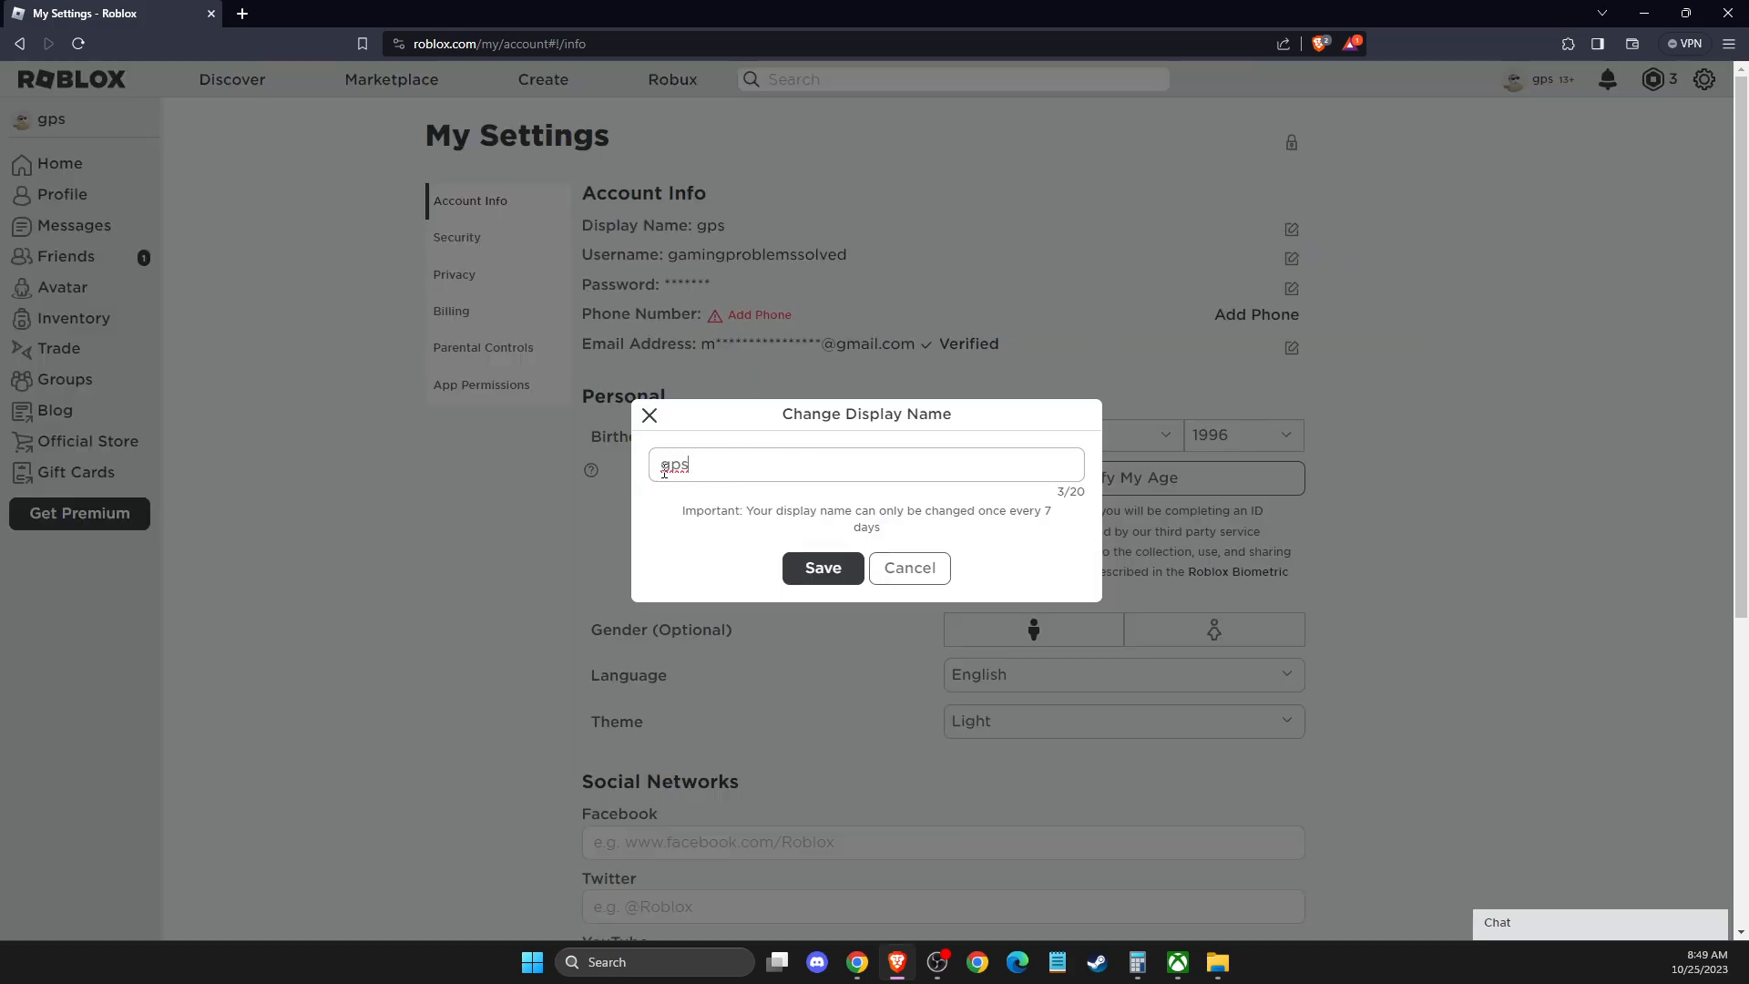
mouse_move(724, 504)
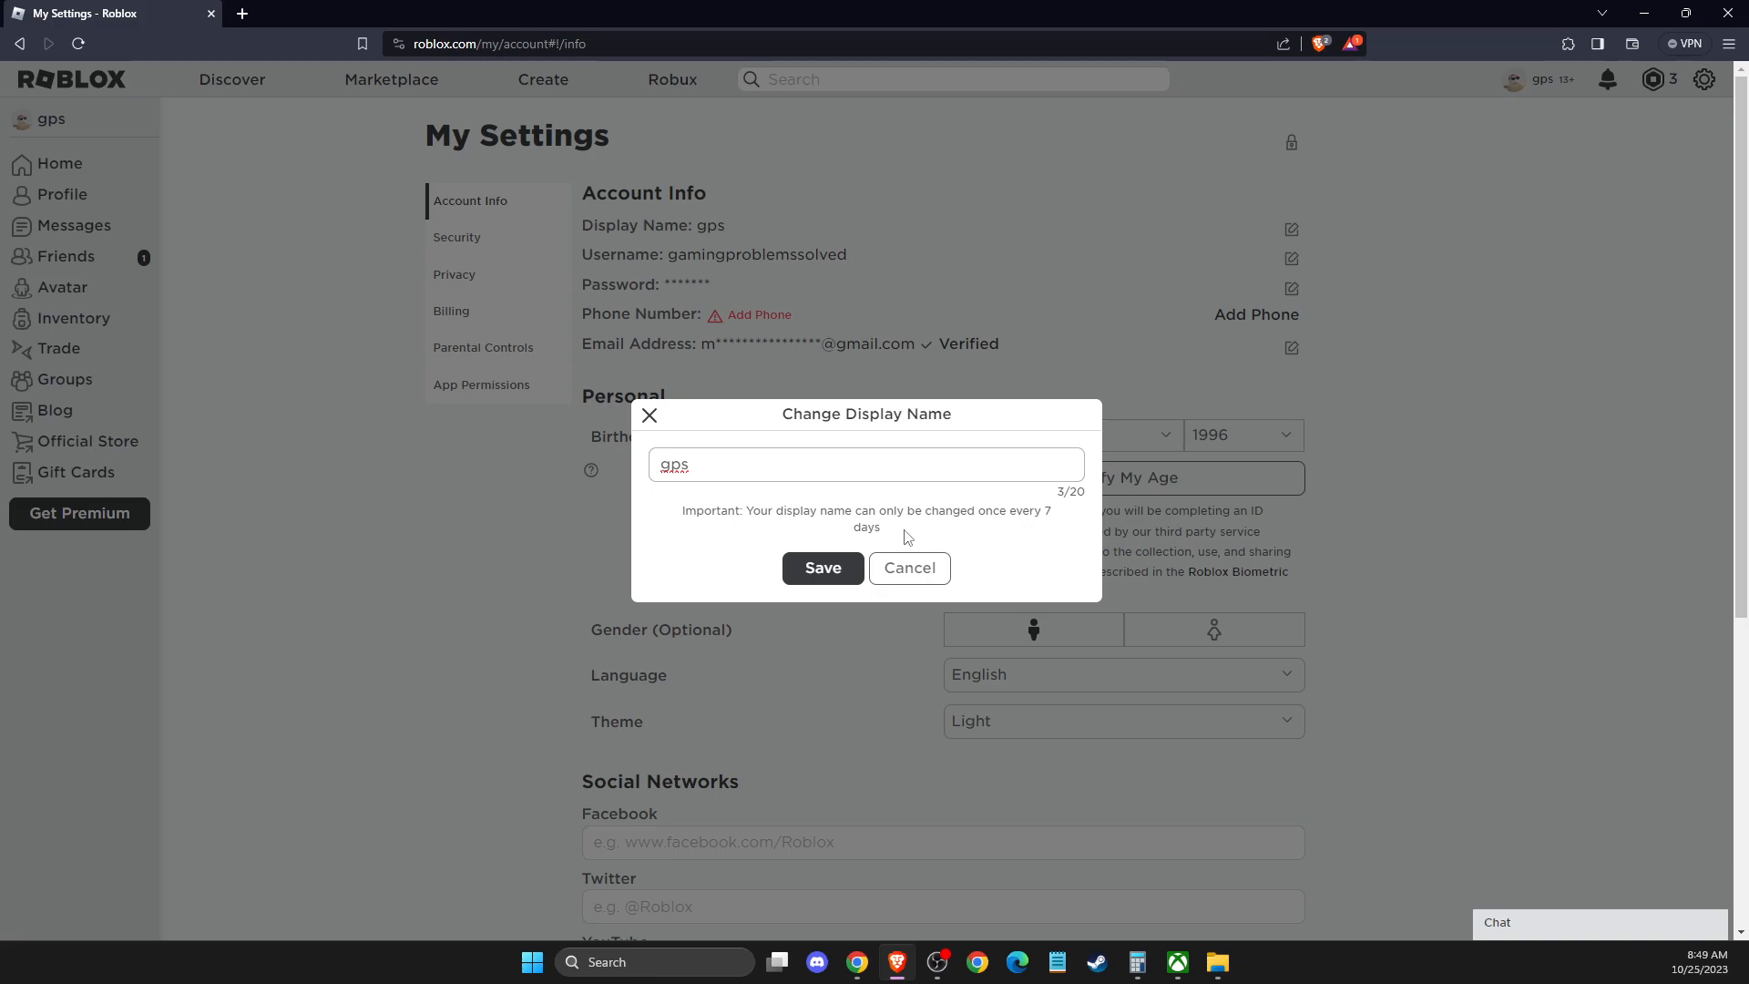
Step: Cancel the display name change, keeping gps, and go to the Home page
left_click(908, 567)
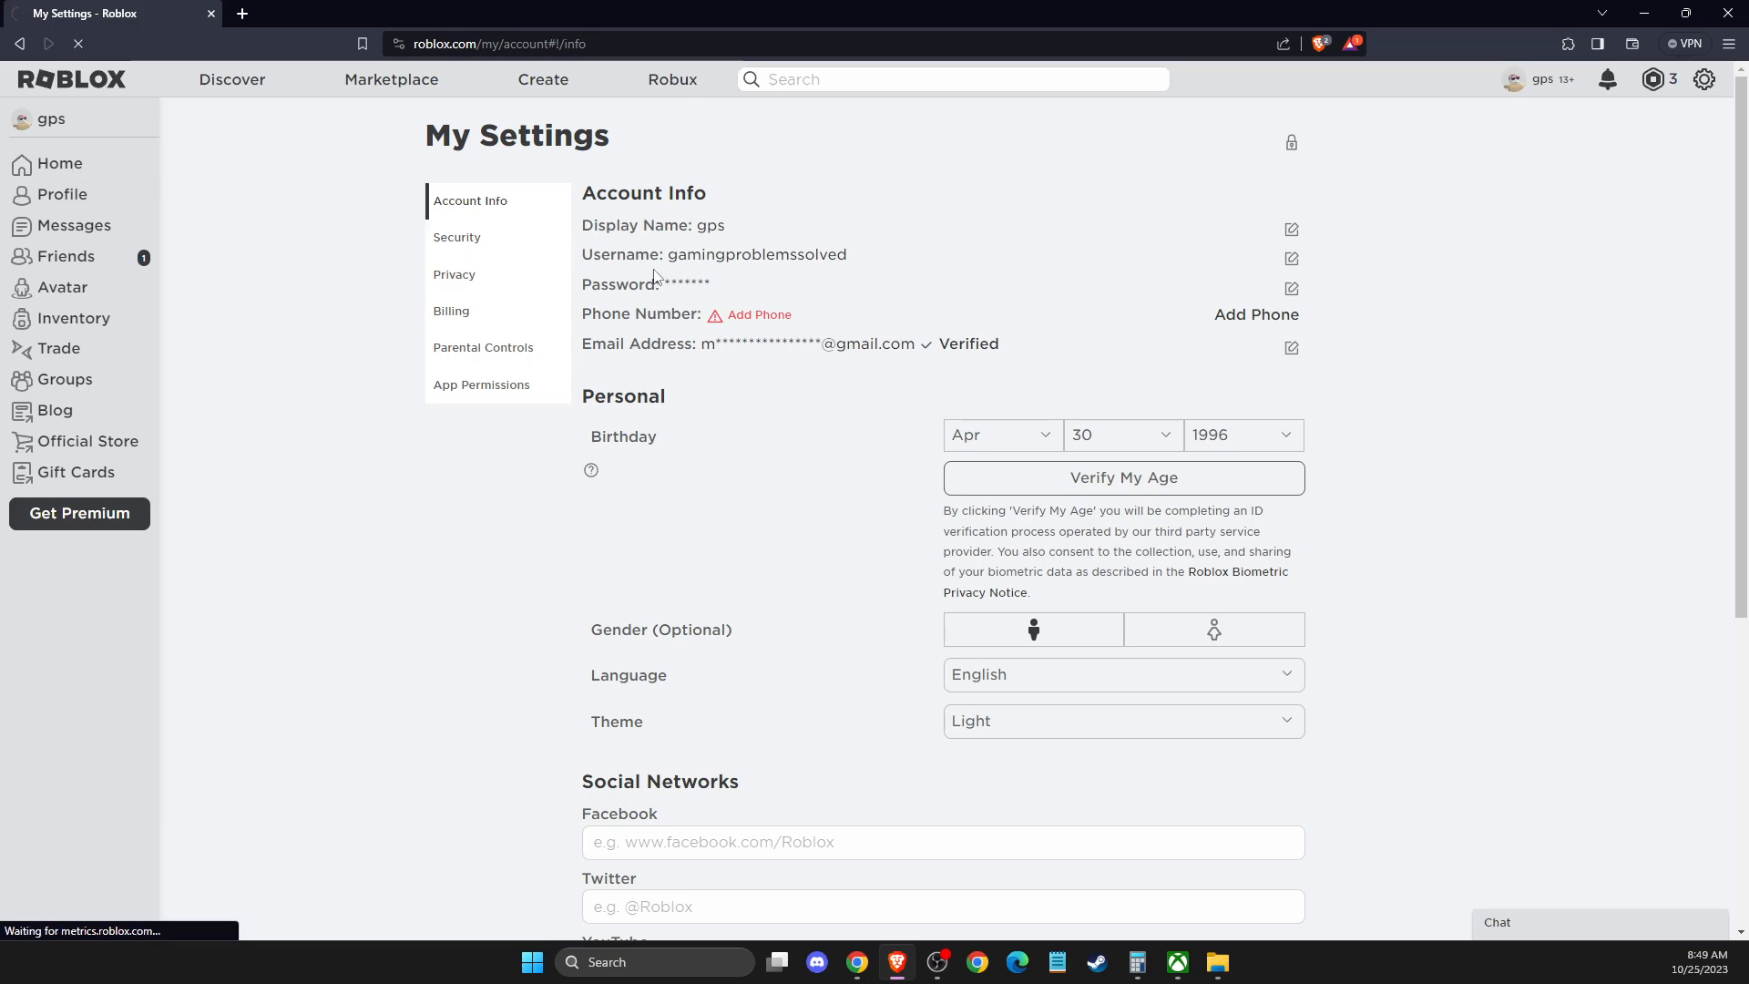
left_click(59, 163)
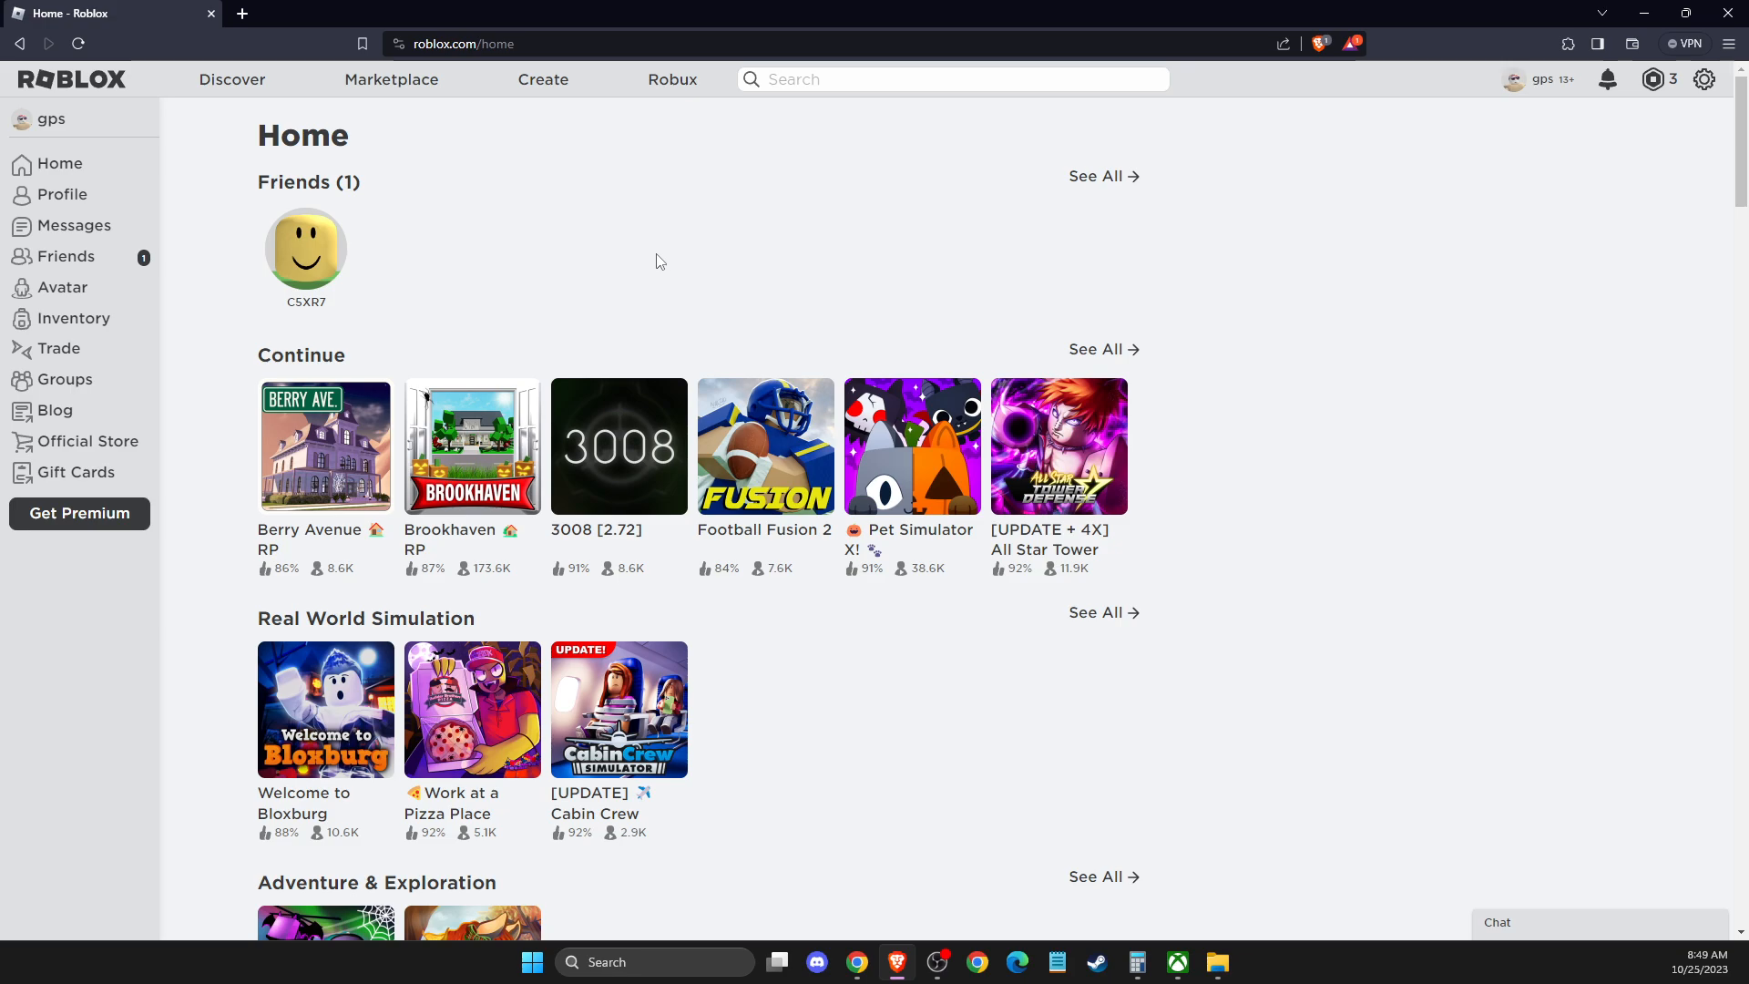
mouse_move(1616, 372)
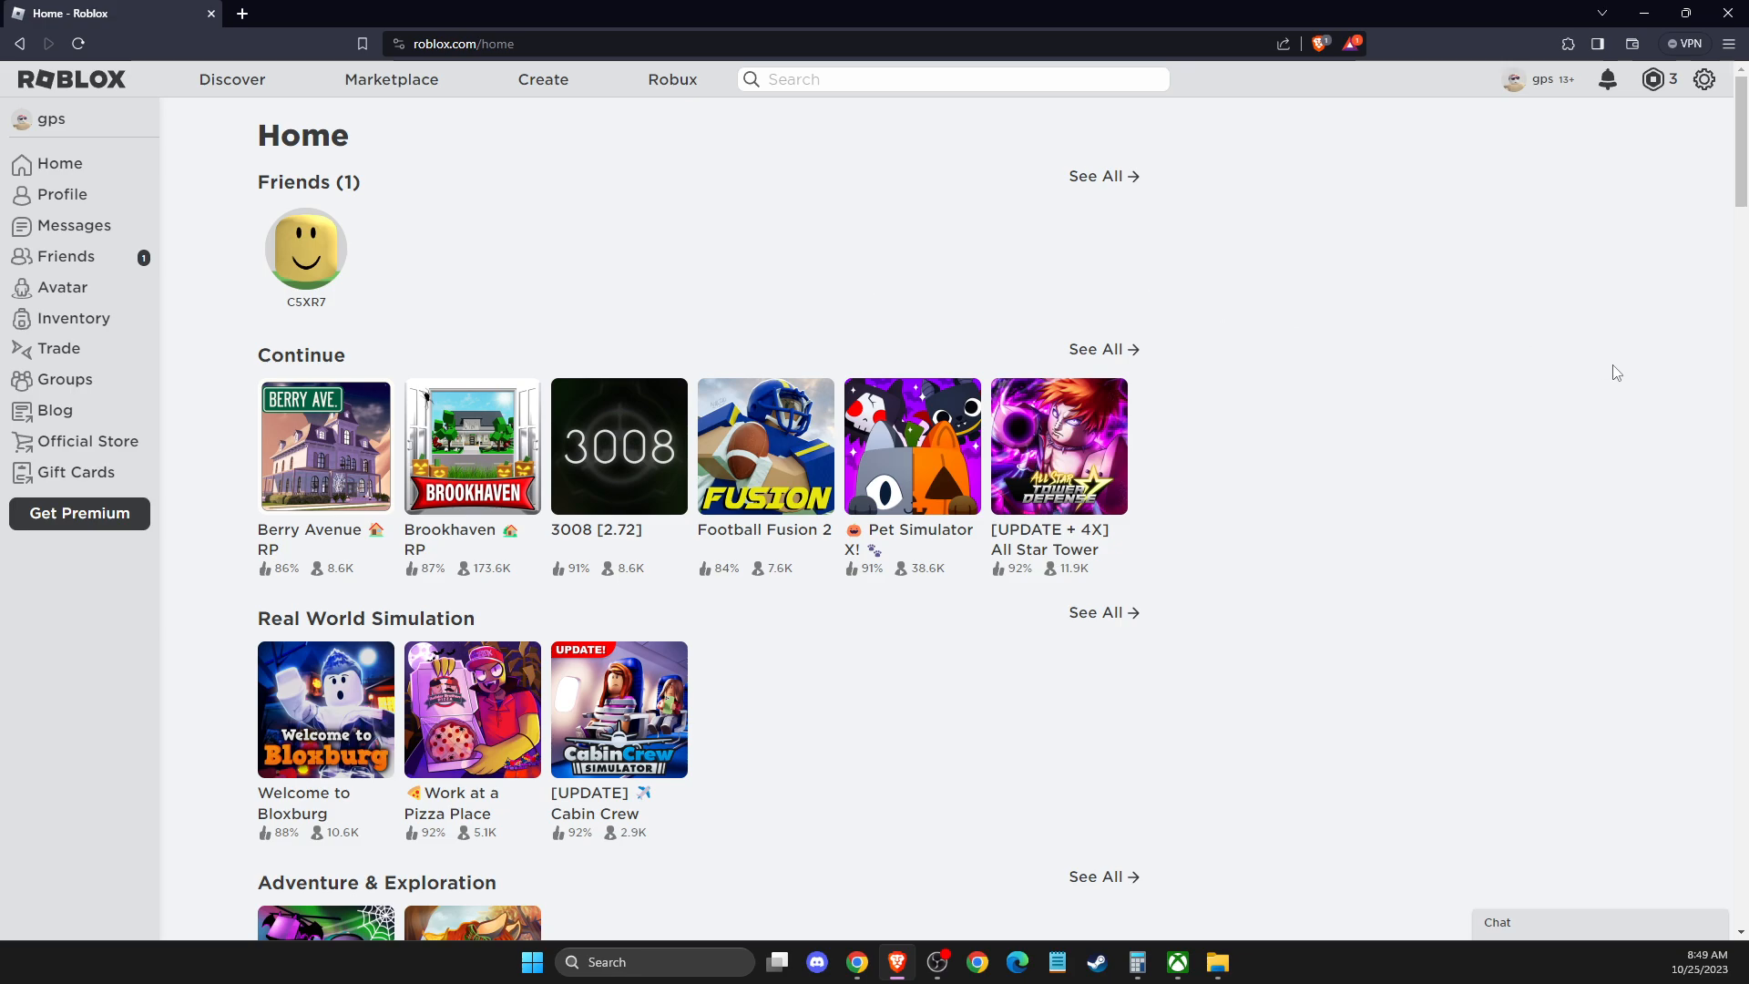